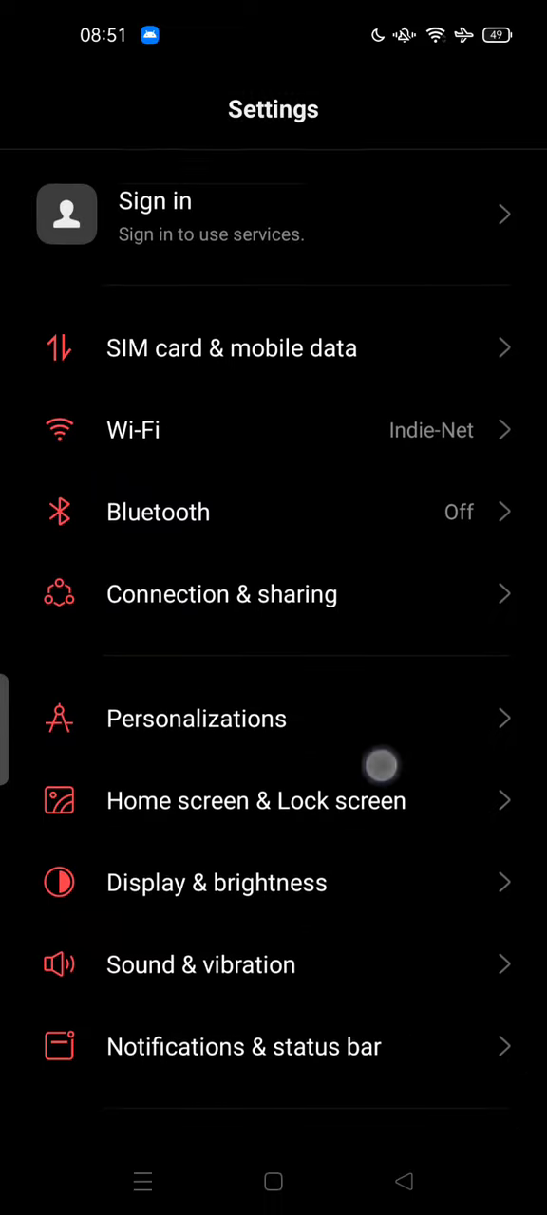
# Step: Scroll through Settings and start looking up the privacy settings
pyautogui.scroll(-3)
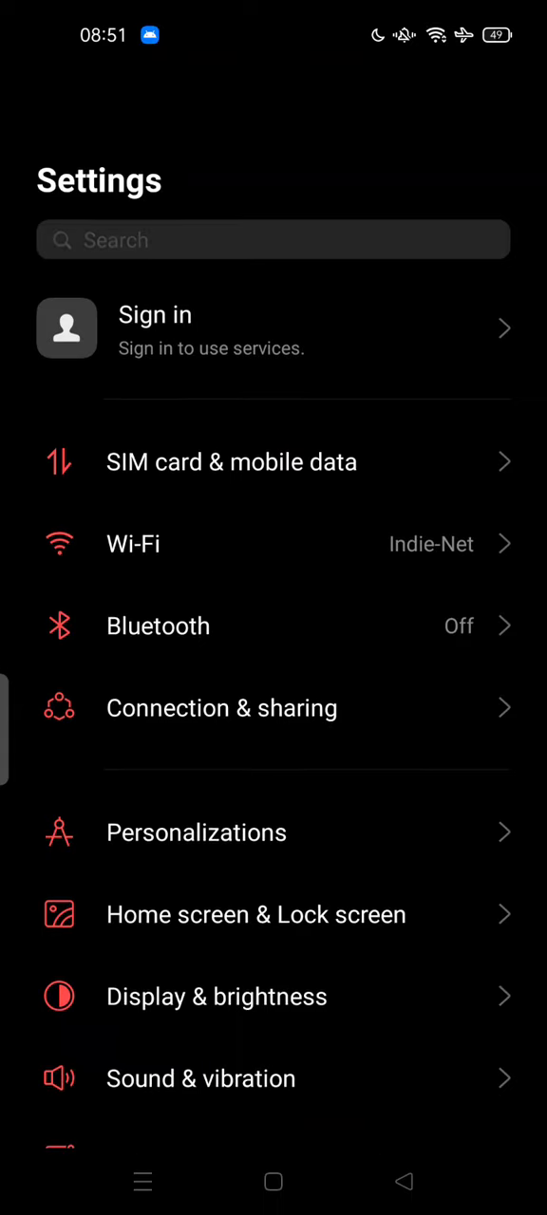
pyautogui.scroll(-3)
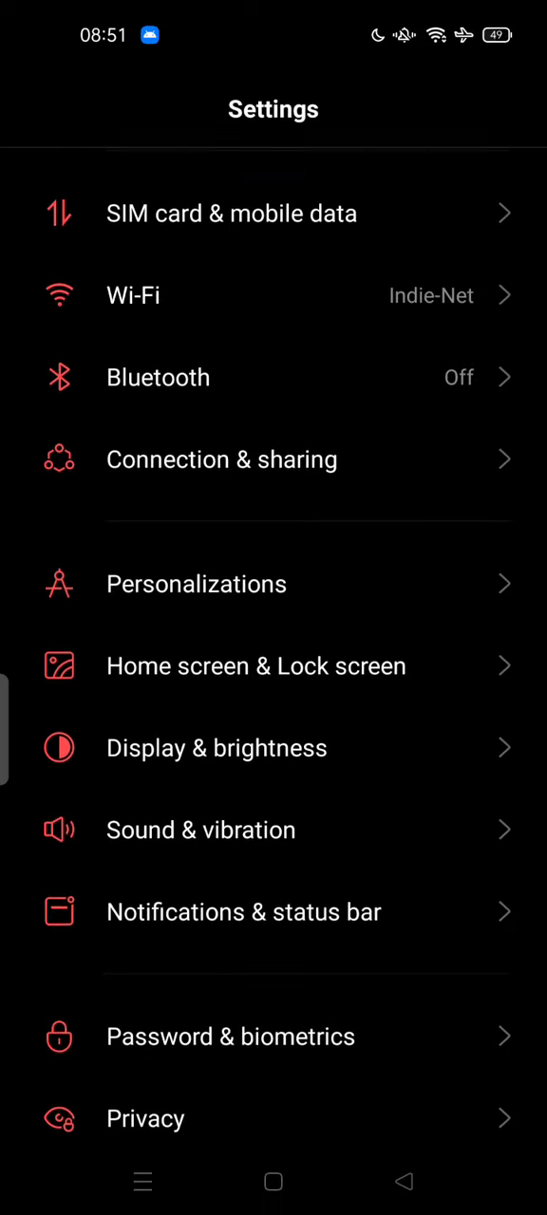
pyautogui.scroll(-3)
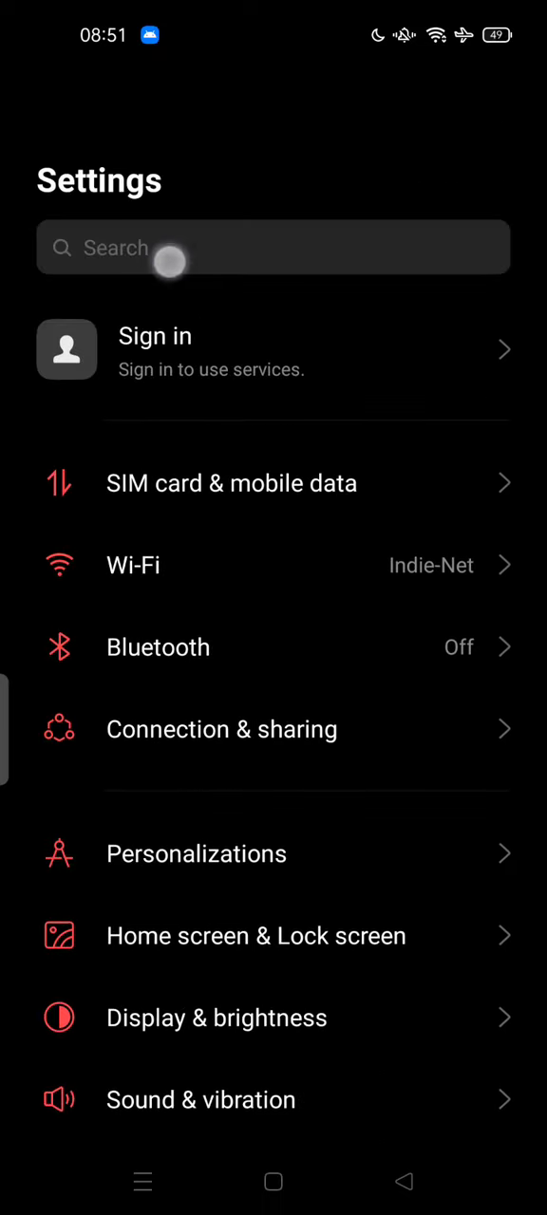
pyautogui.click(273, 247)
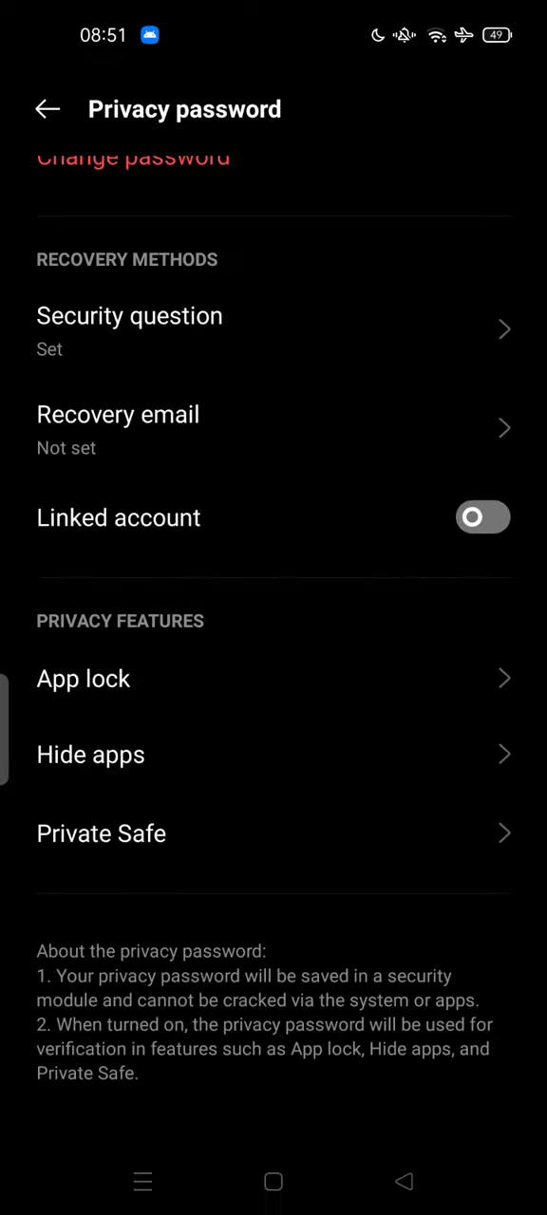
# Step: Scroll the Privacy password page down to the Privacy features section
pyautogui.scroll(-3)
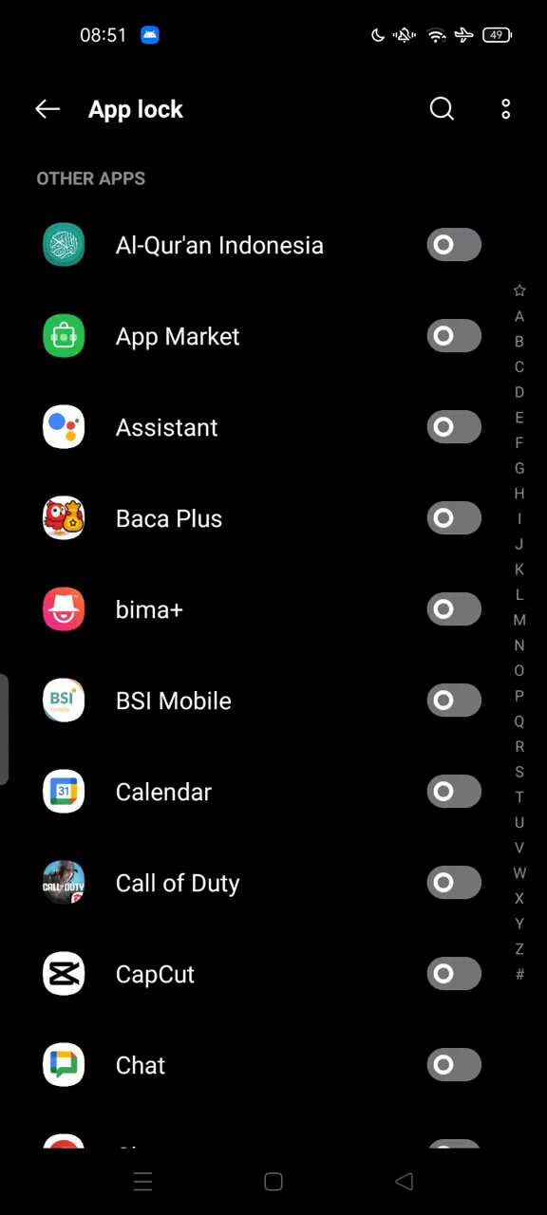
# Step: Scroll the App lock list and switch on locking for a Google app
pyautogui.scroll(-3)
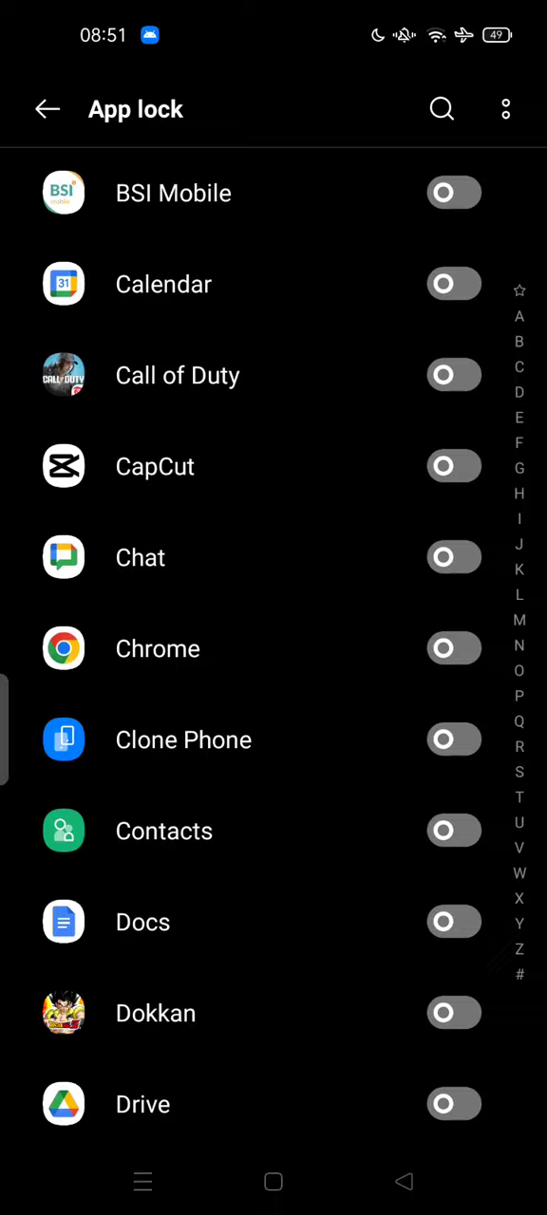
pyautogui.scroll(-3)
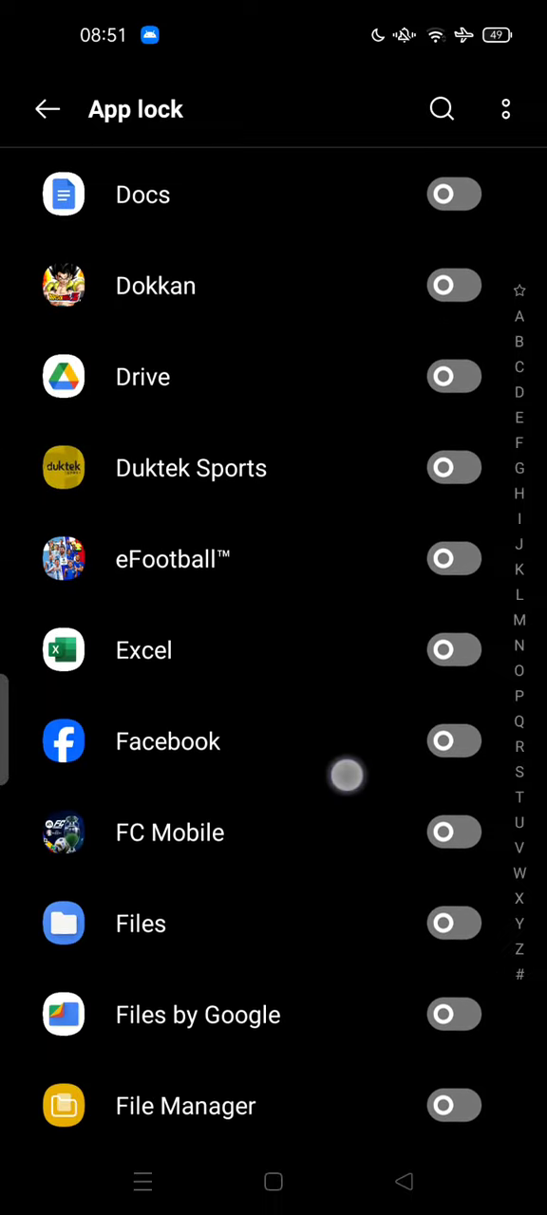
pyautogui.scroll(-3)
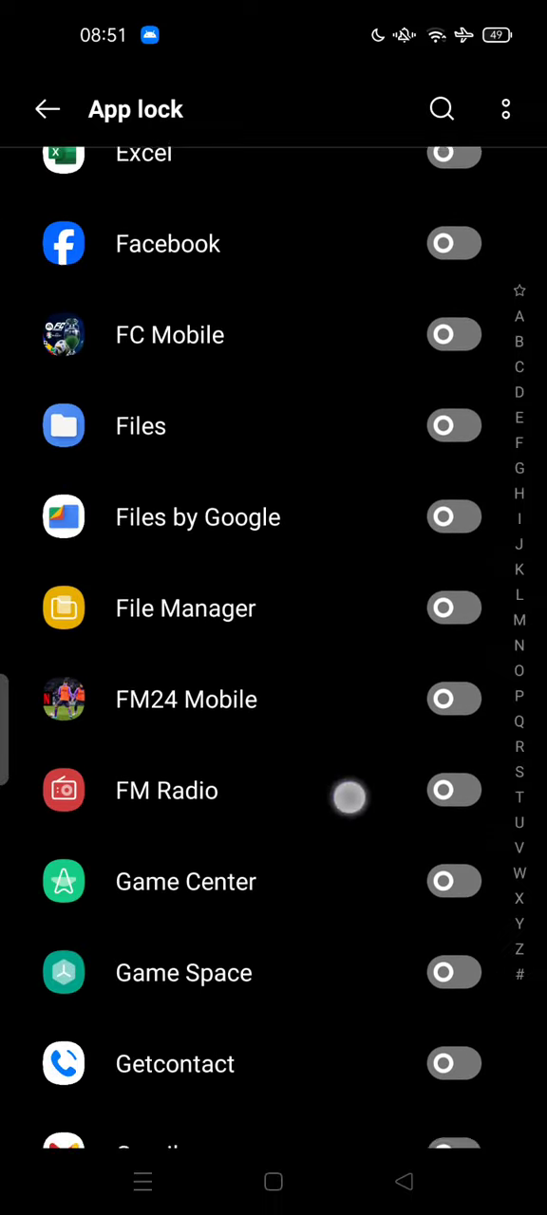
pyautogui.scroll(3)
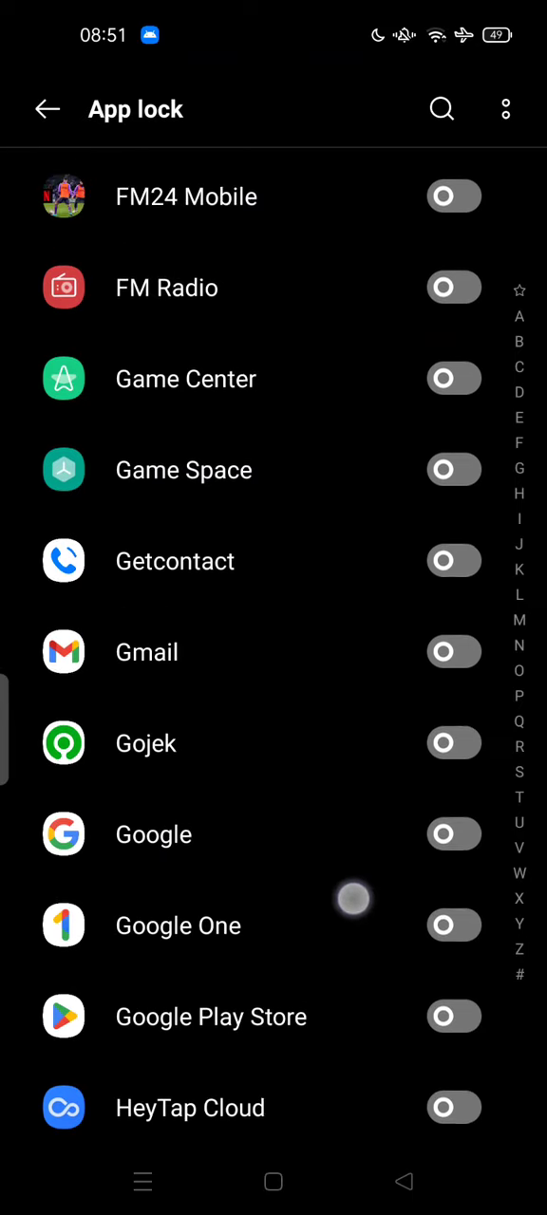
pyautogui.click(454, 652)
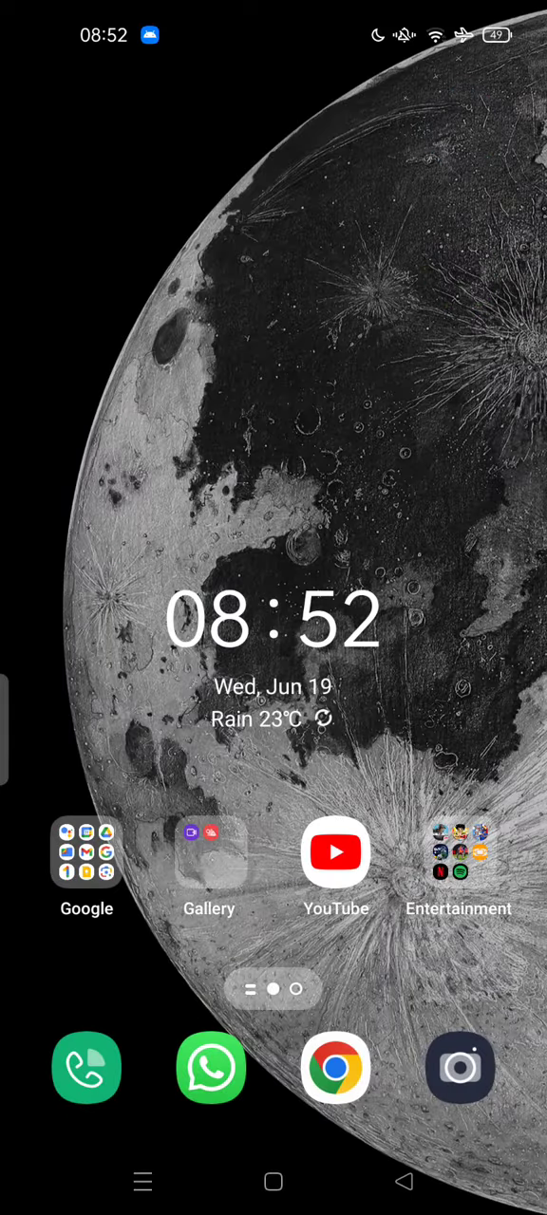
# Step: Open the Google folder on the home screen to test the lock
pyautogui.click(87, 853)
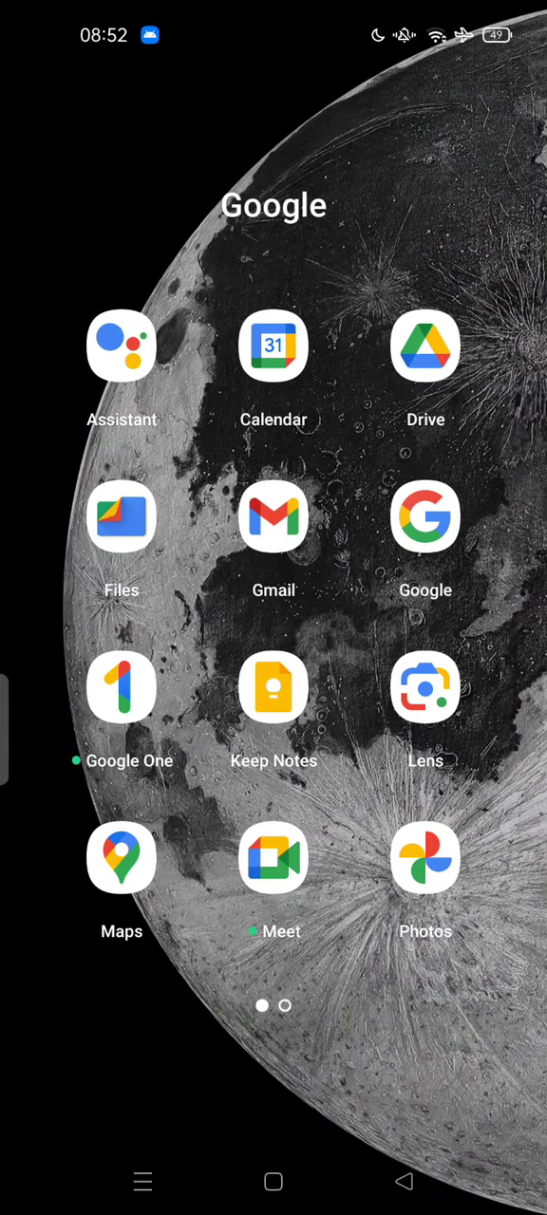